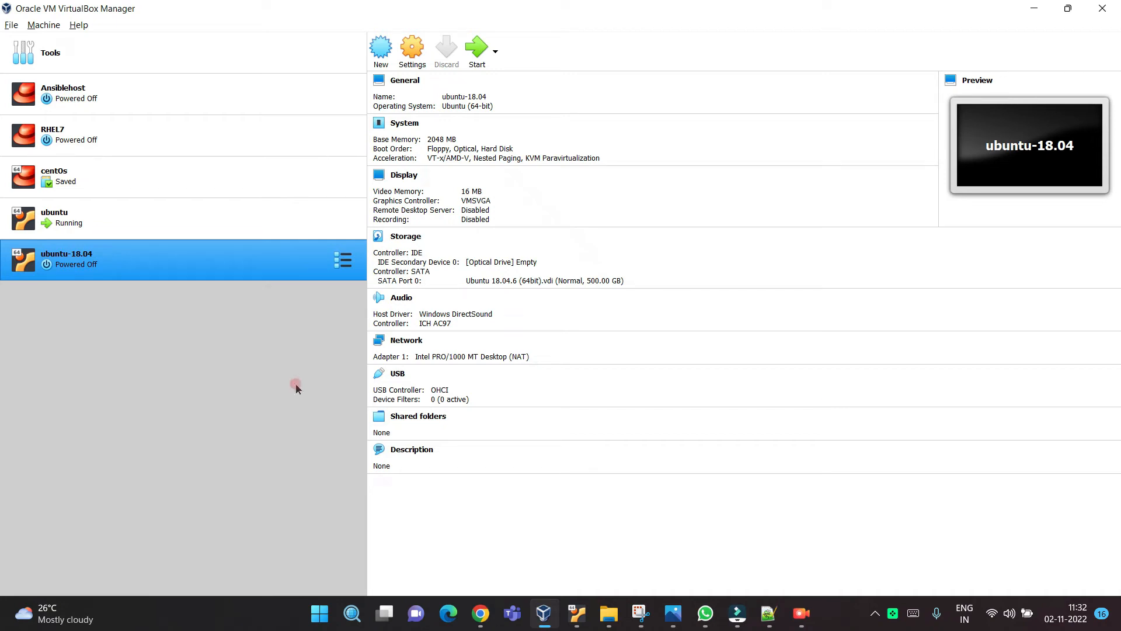
{"action": "mouse_move", "coordinate": [15, 14]}
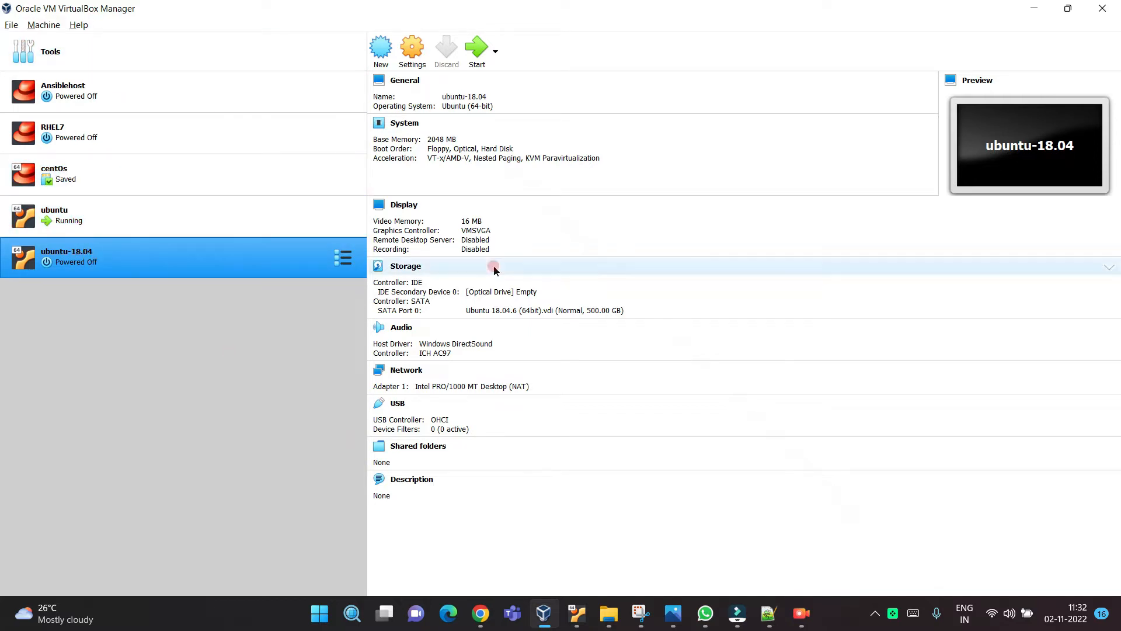
- Select the ubuntu-18.04 machine in the list and start it
{"action": "left_click", "coordinate": [405, 265]}
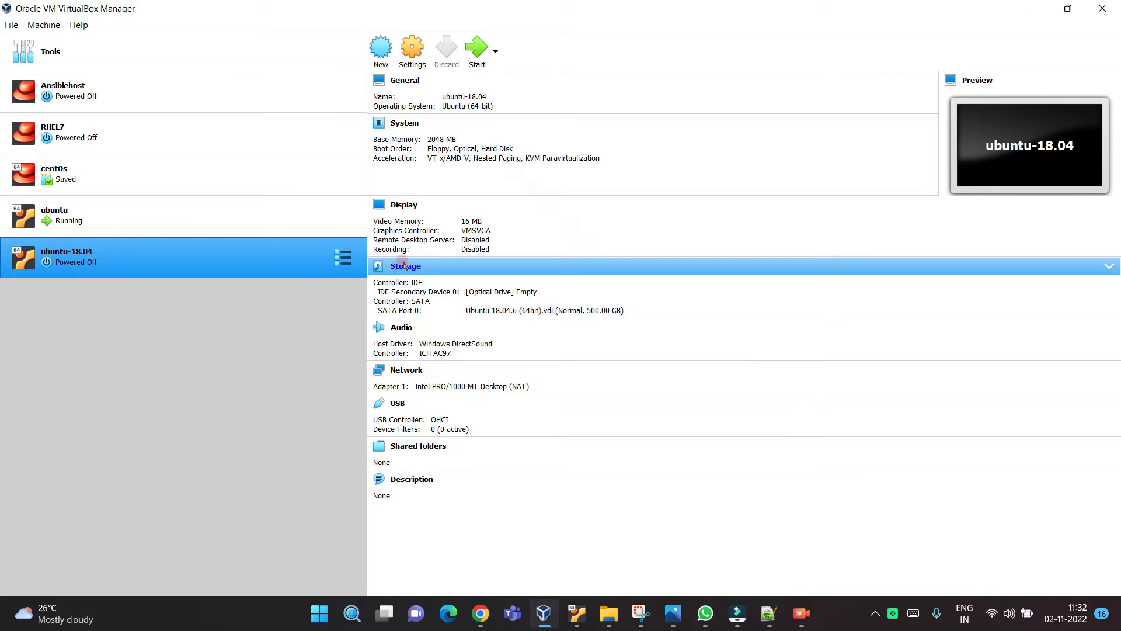
{"action": "mouse_move", "coordinate": [255, 417]}
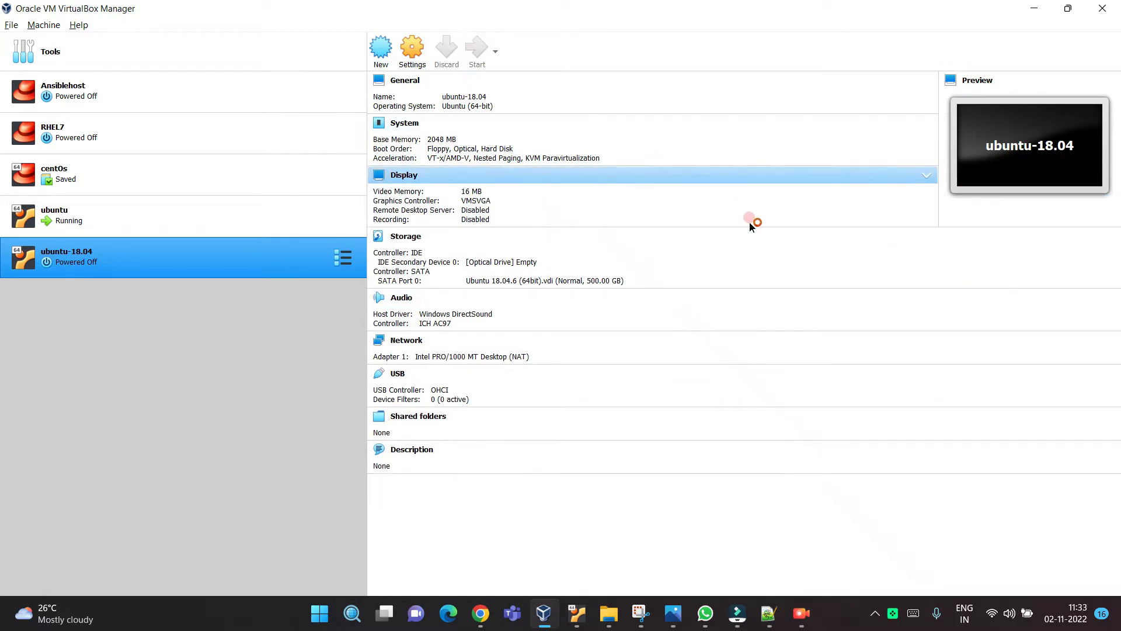
{"action": "left_click", "coordinate": [405, 236]}
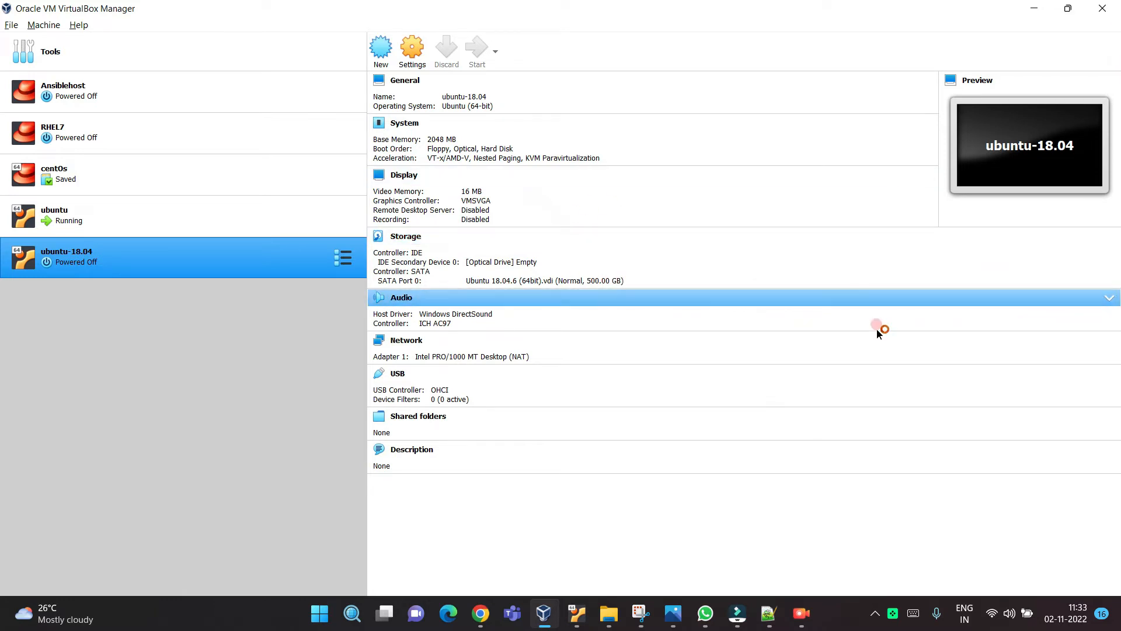
{"action": "left_click", "coordinate": [476, 48]}
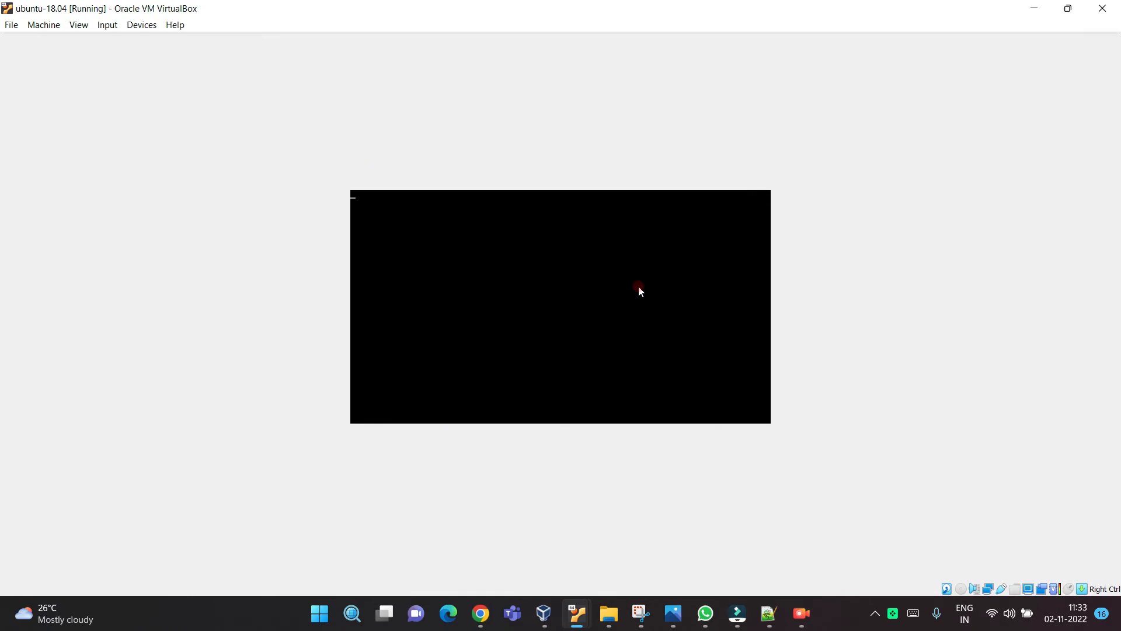
- Enter the password at the Ubuntu login screen and sign in to the desktop
{"action": "left_click", "coordinate": [636, 291]}
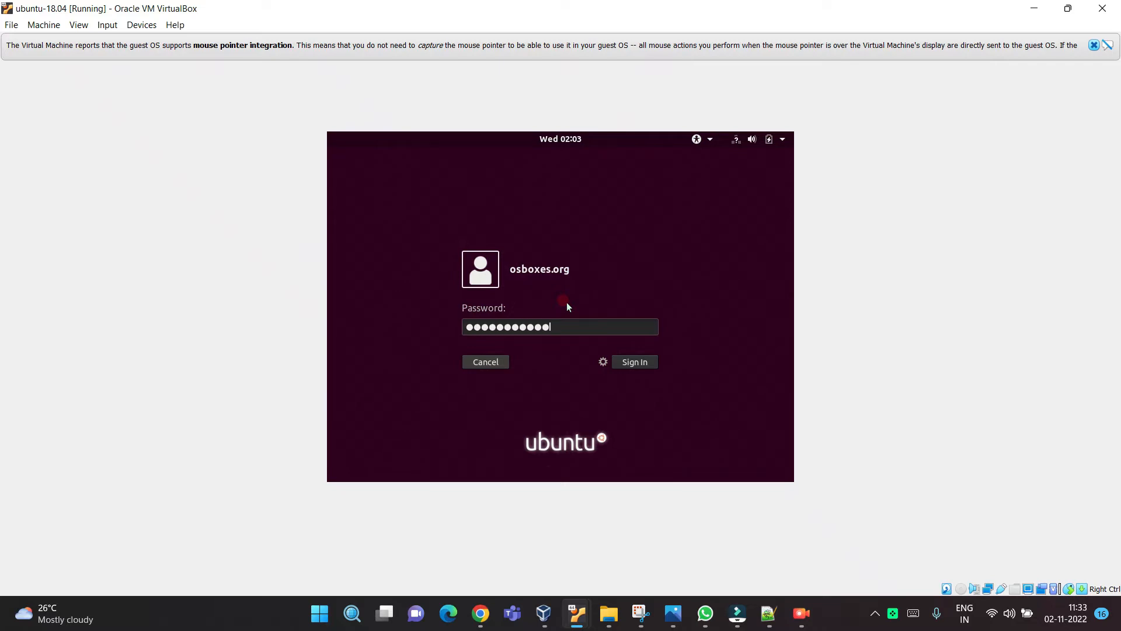
{"action": "left_click", "coordinate": [634, 362]}
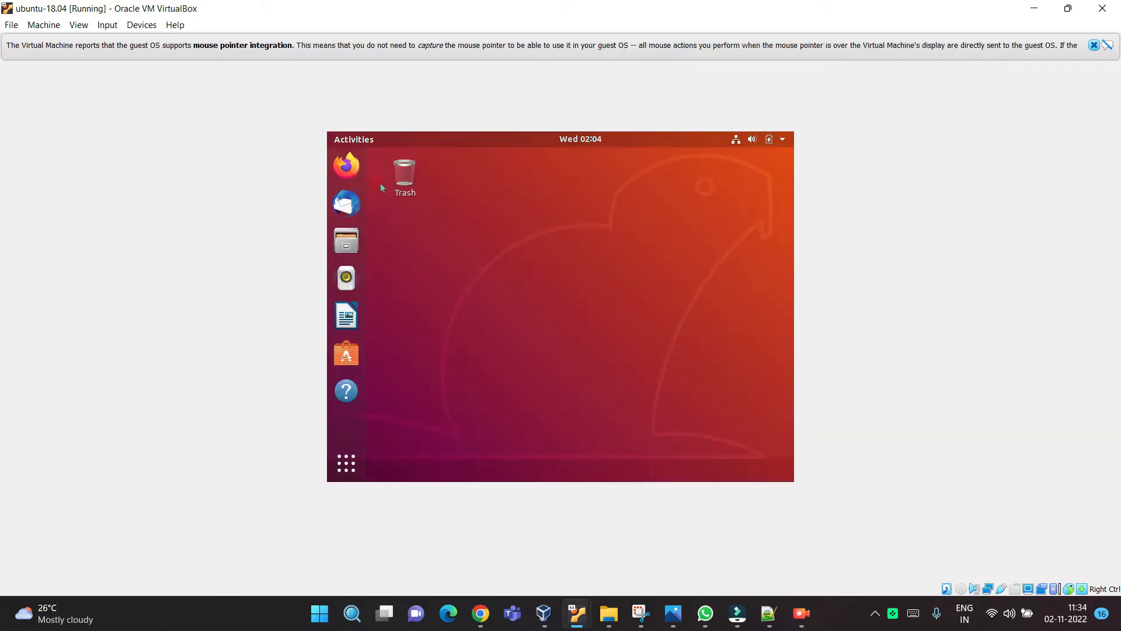
{"action": "mouse_move", "coordinate": [440, 468]}
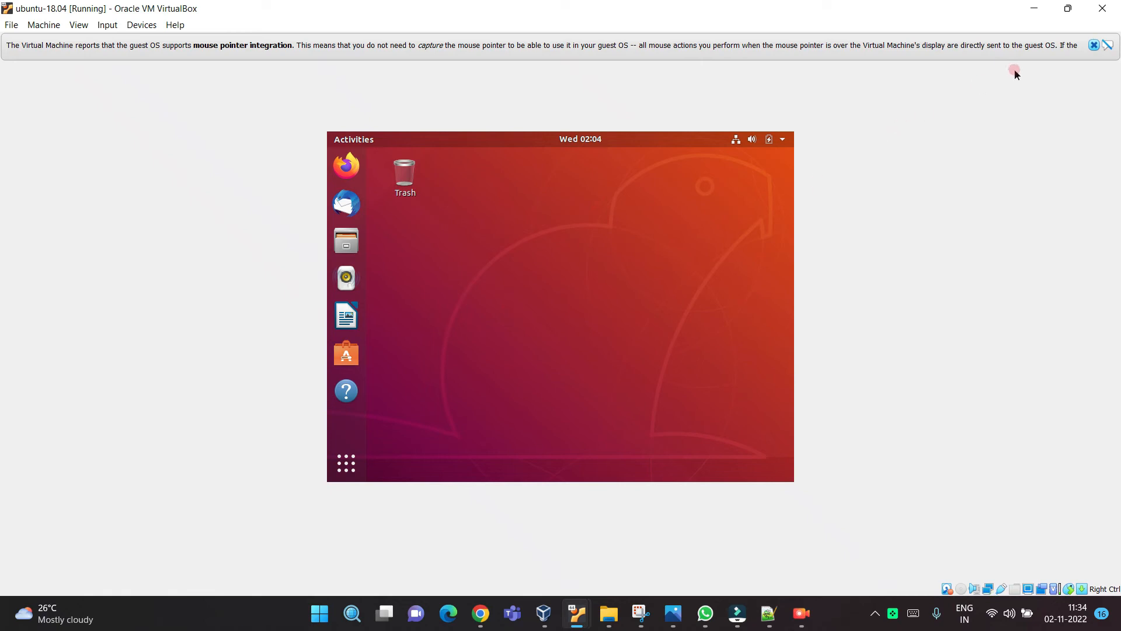
{"action": "mouse_move", "coordinate": [235, 56]}
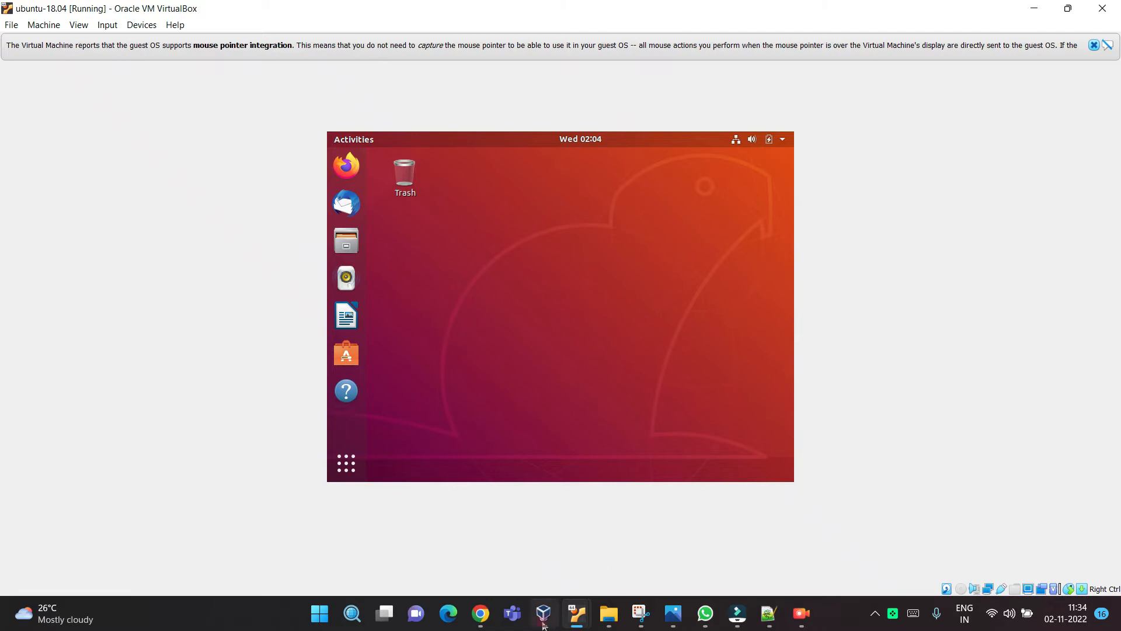
- Open ubuntu-18.04's settings from the Manager and review the System and Display pages
{"action": "left_click", "coordinate": [542, 613]}
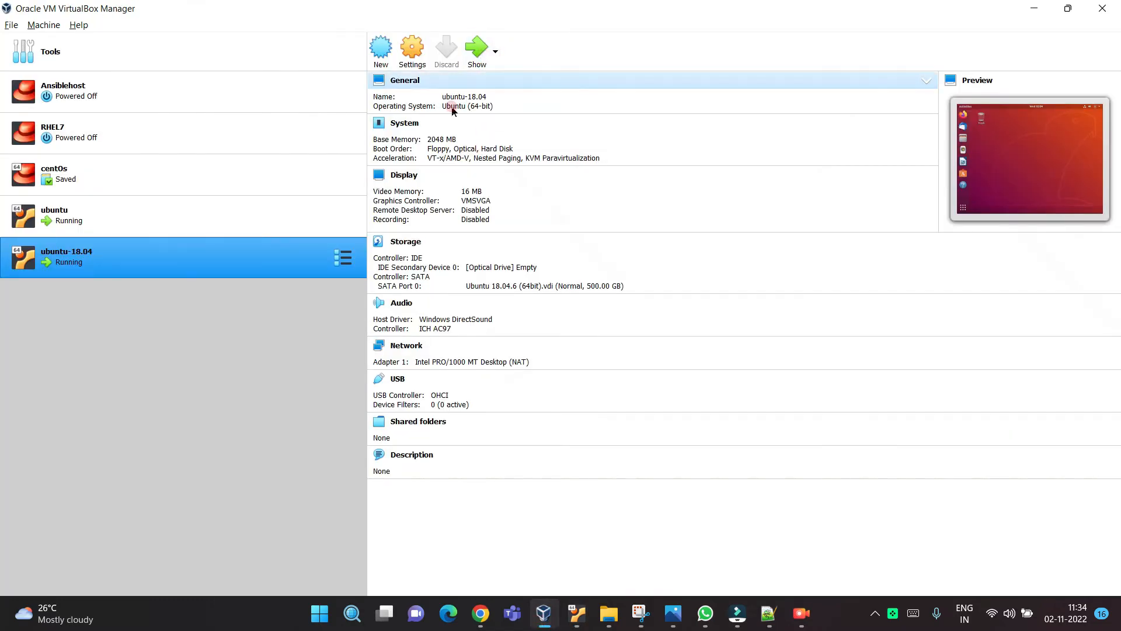
{"action": "left_click", "coordinate": [411, 50]}
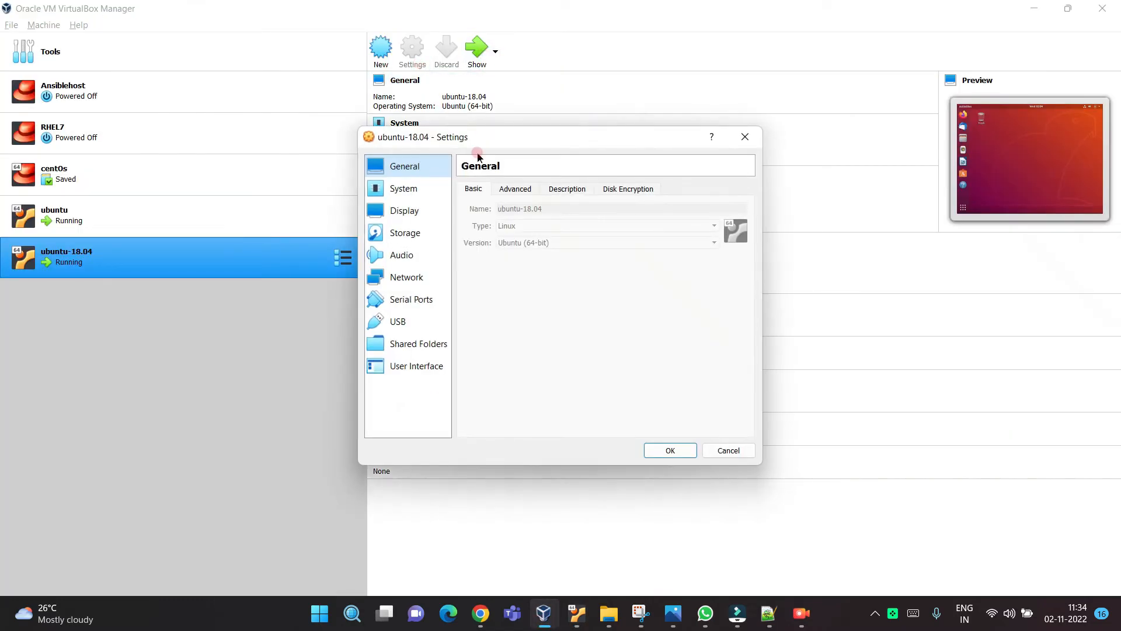
{"action": "left_click", "coordinate": [404, 188]}
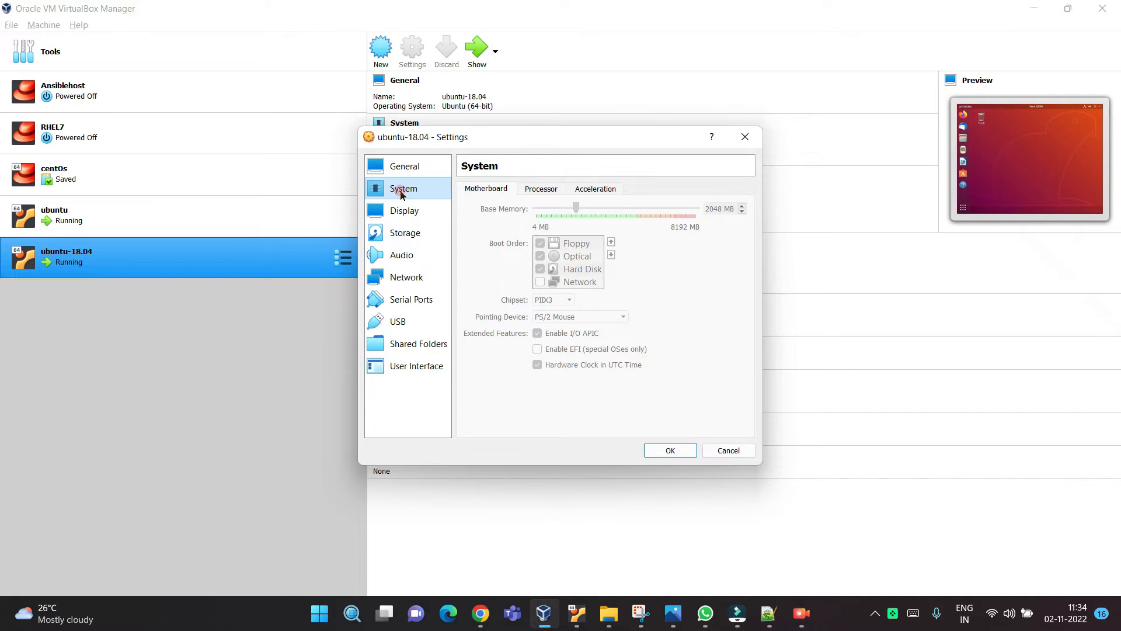
{"action": "left_click", "coordinate": [404, 210]}
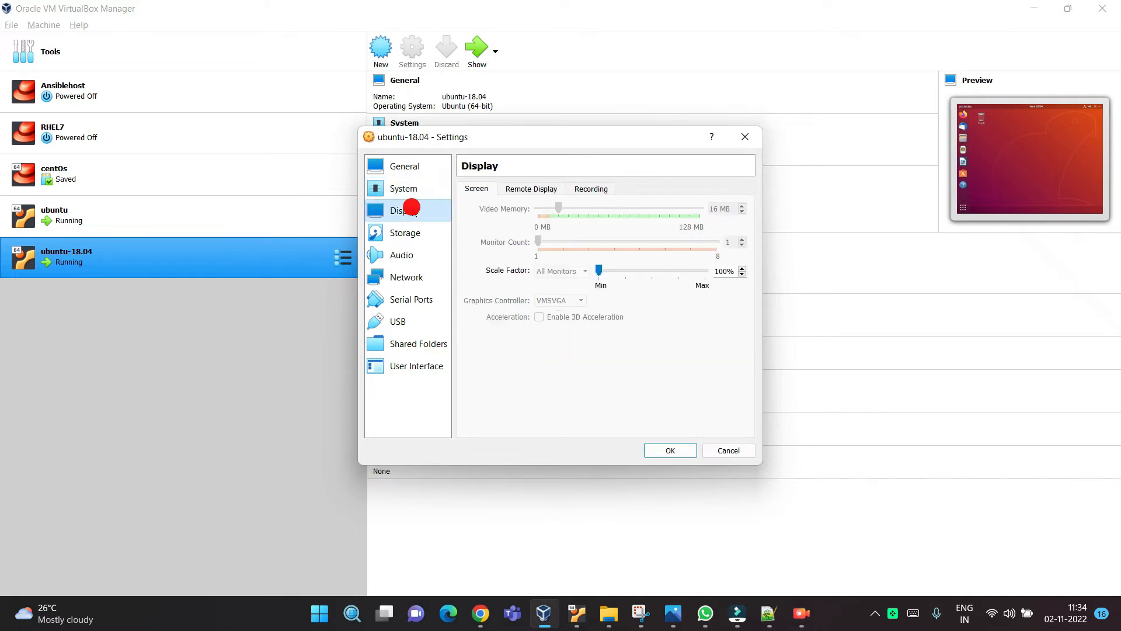
- Check General > Advanced, revisit System, then close the settings dialog
{"action": "left_click", "coordinate": [404, 166]}
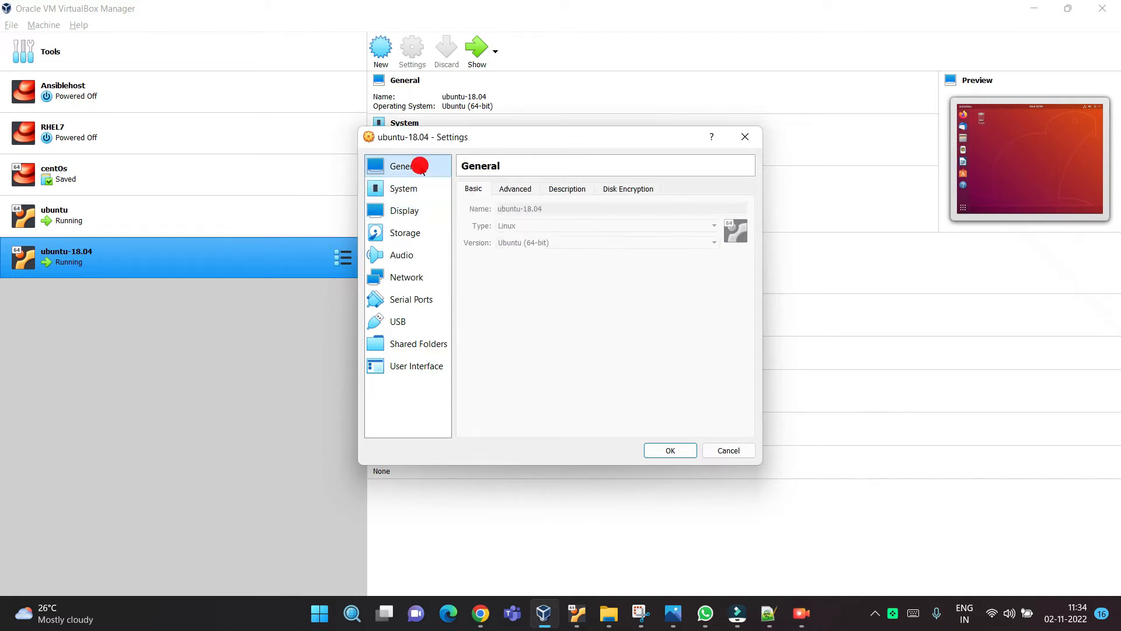
{"action": "left_click", "coordinate": [513, 189]}
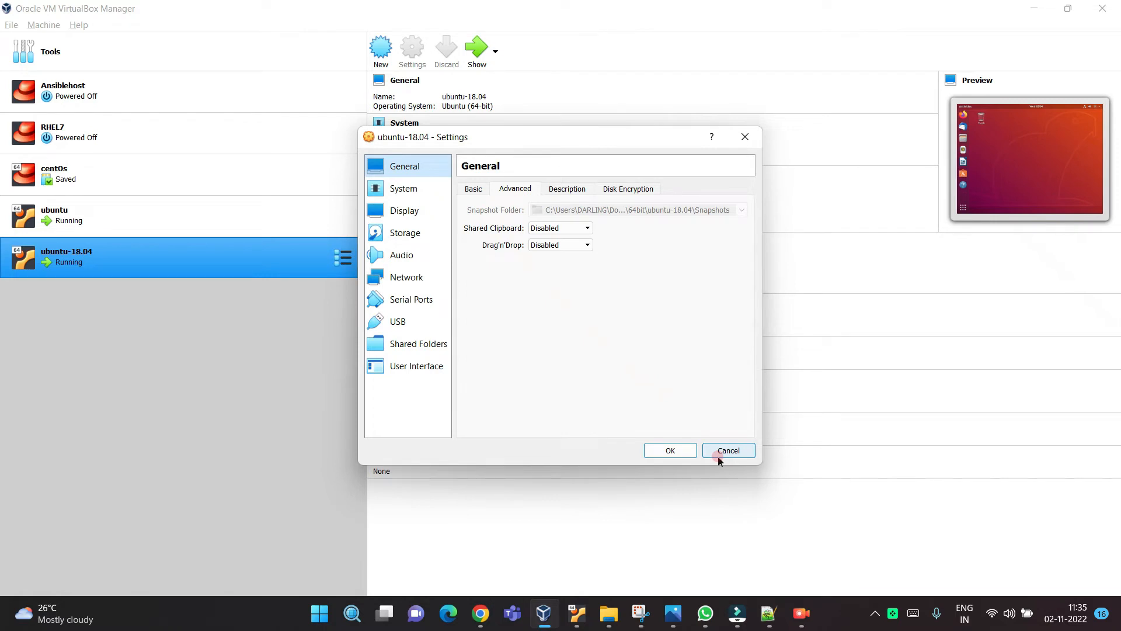
{"action": "left_click", "coordinate": [403, 188]}
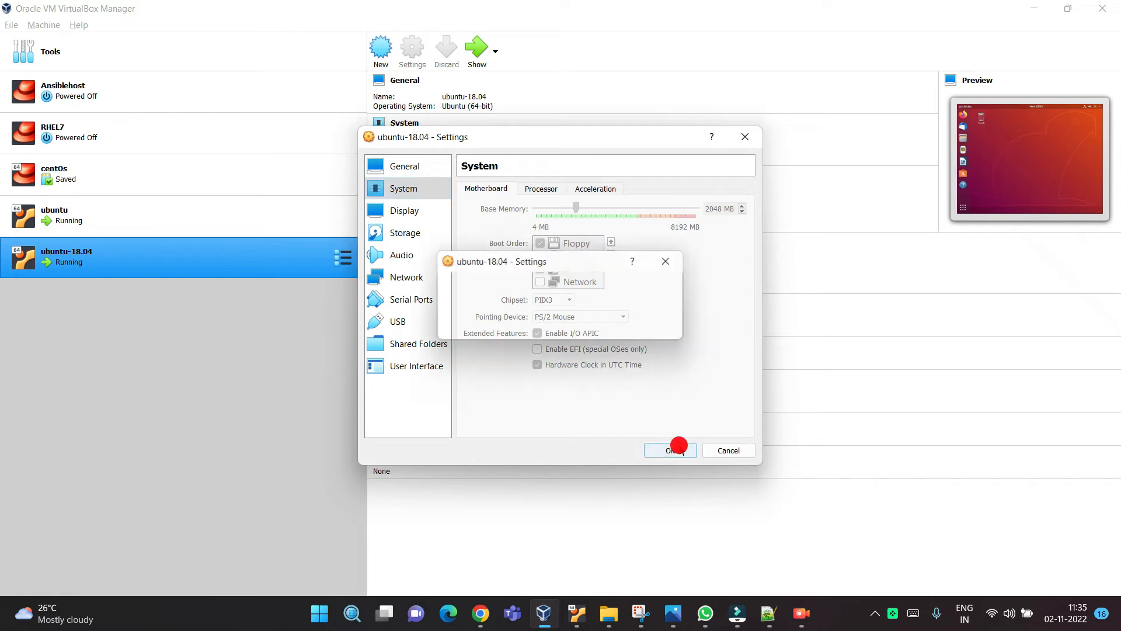
{"action": "left_click", "coordinate": [669, 449]}
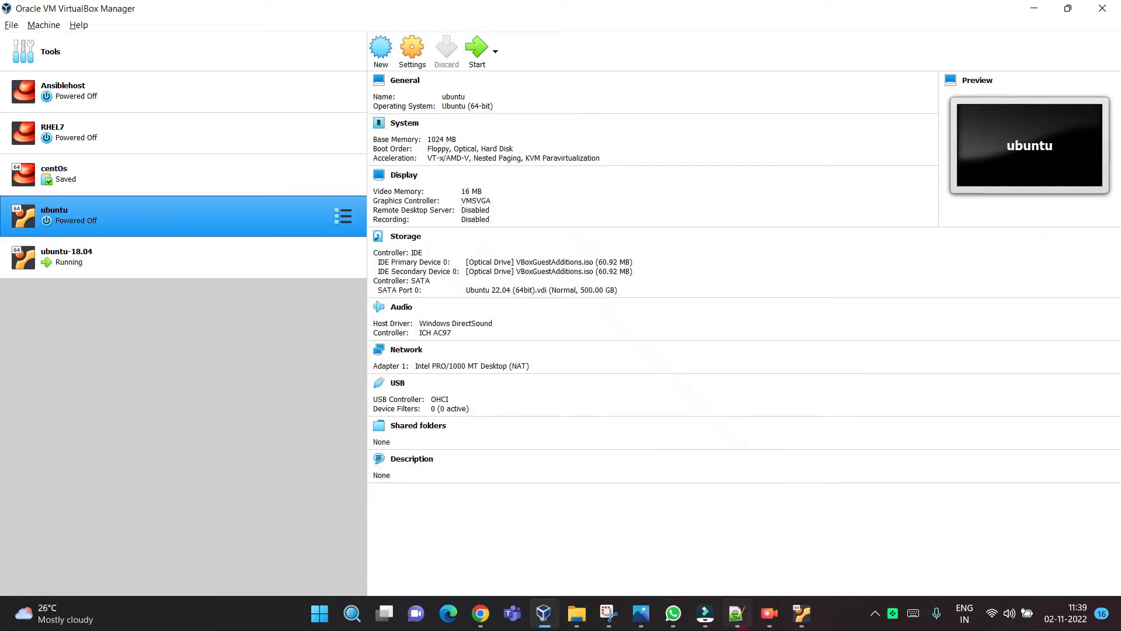
{"action": "mouse_move", "coordinate": [544, 613]}
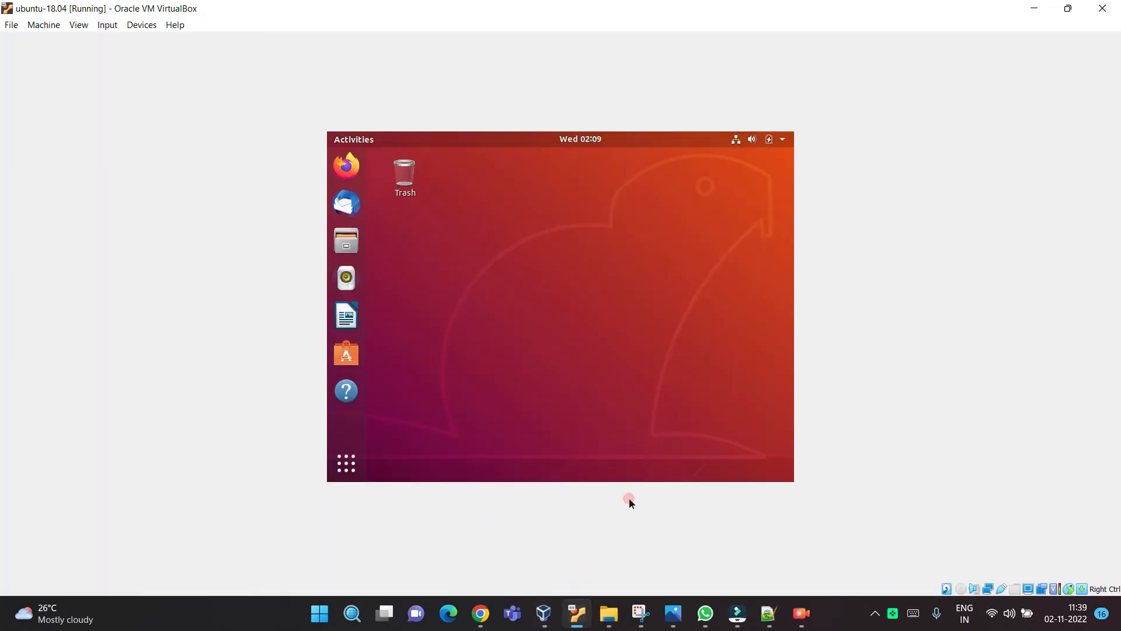
- Switch from the VM window back to VirtualBox Manager
{"action": "left_click", "coordinate": [543, 612]}
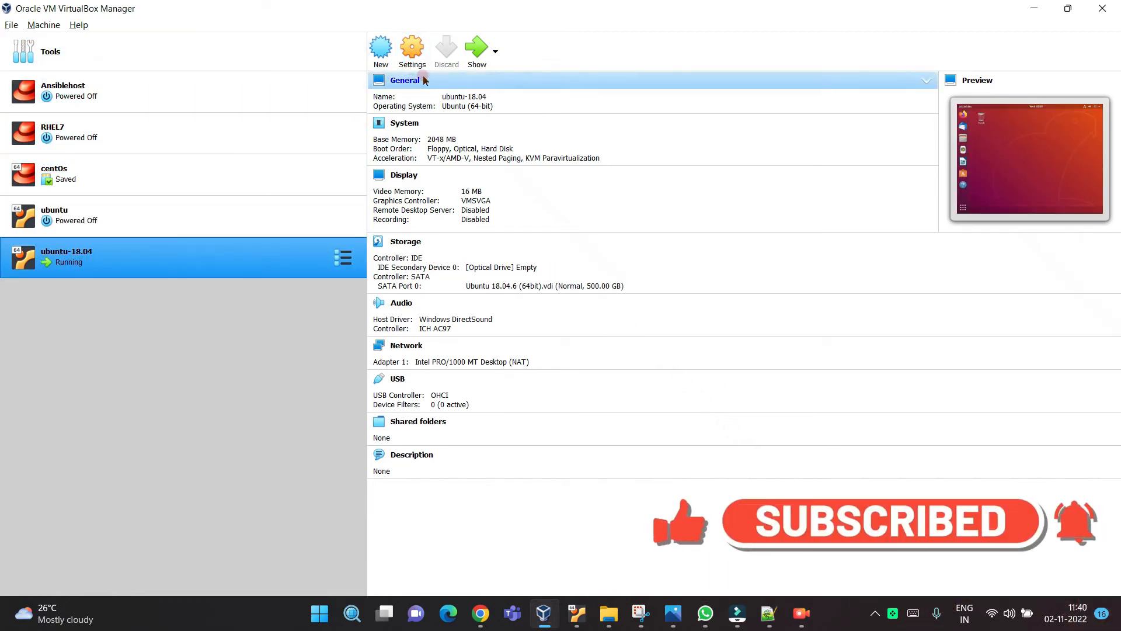
- Open ubuntu-18.04's System settings to view the greyed-out Pointing Device option
{"action": "left_click", "coordinate": [412, 48]}
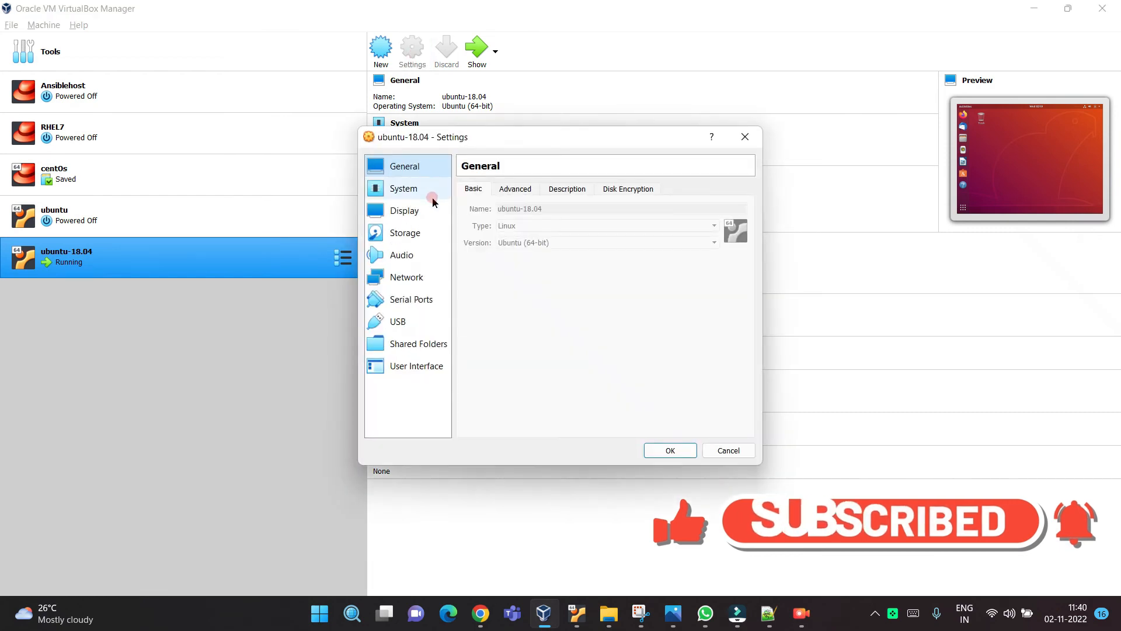
{"action": "left_click", "coordinate": [404, 188]}
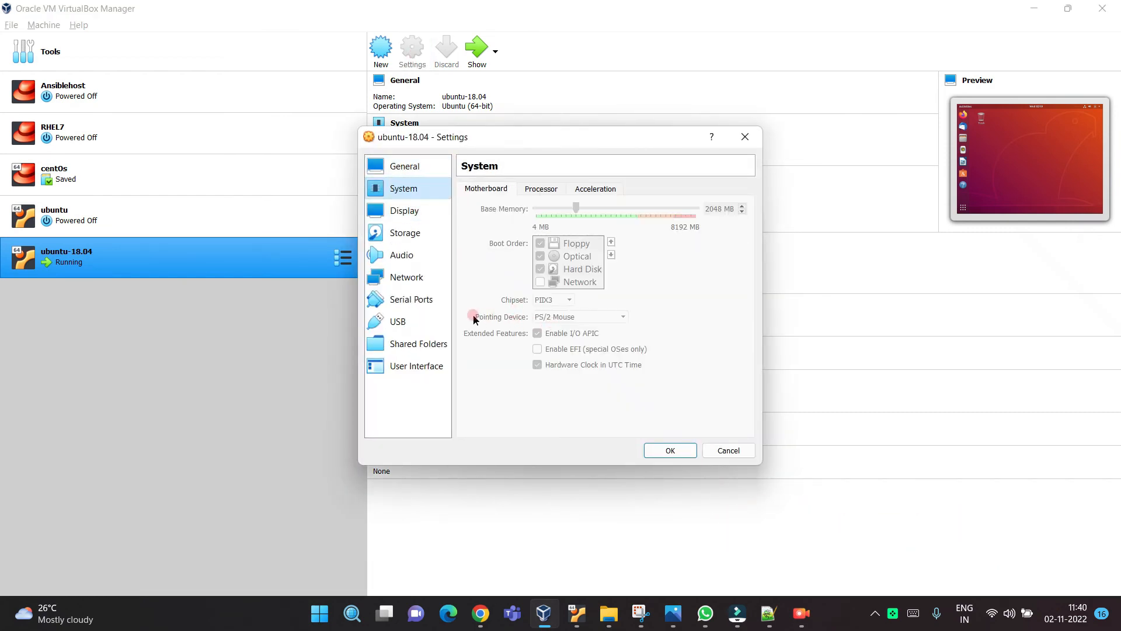
{"action": "mouse_move", "coordinate": [609, 316]}
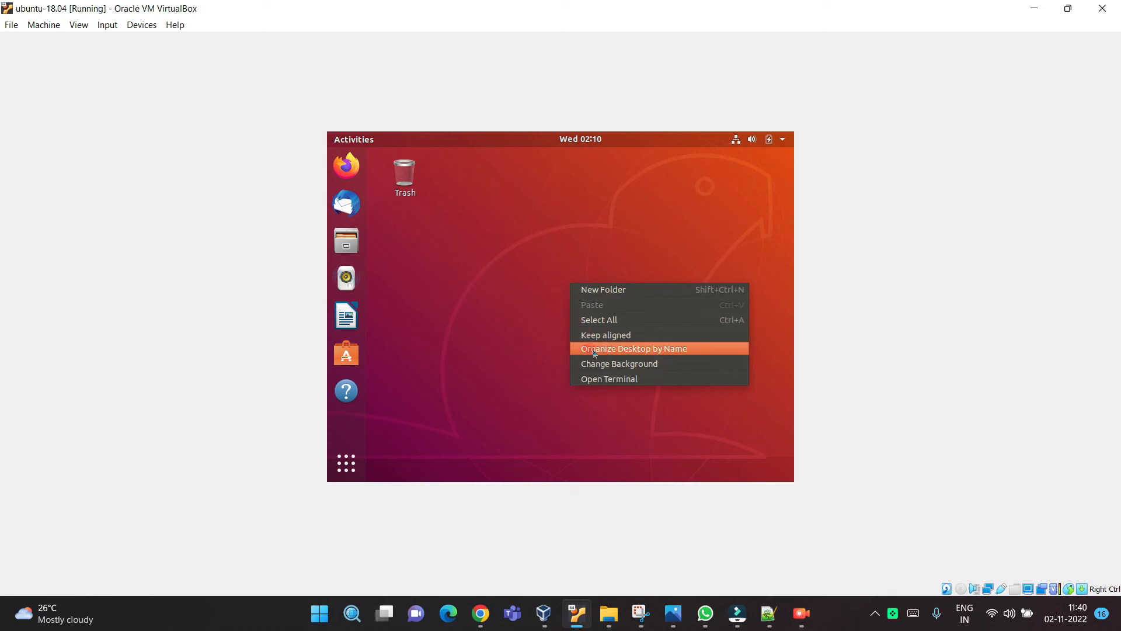
- Confirm powering off the ubuntu-18.04 machine
{"action": "left_click", "coordinate": [608, 378]}
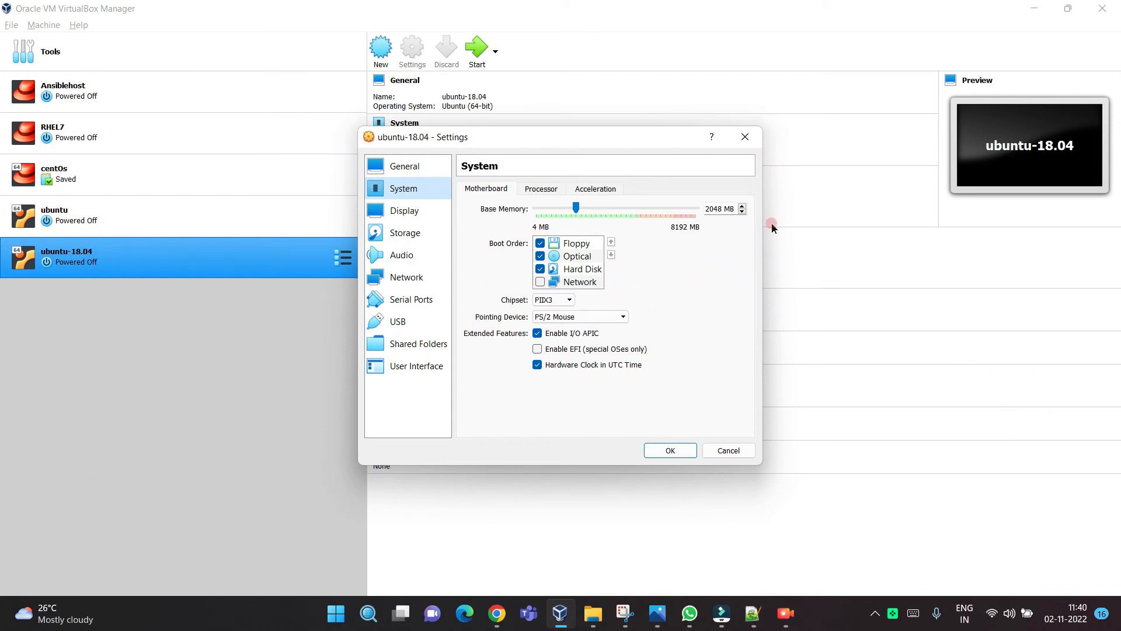
{"action": "mouse_move", "coordinate": [735, 245]}
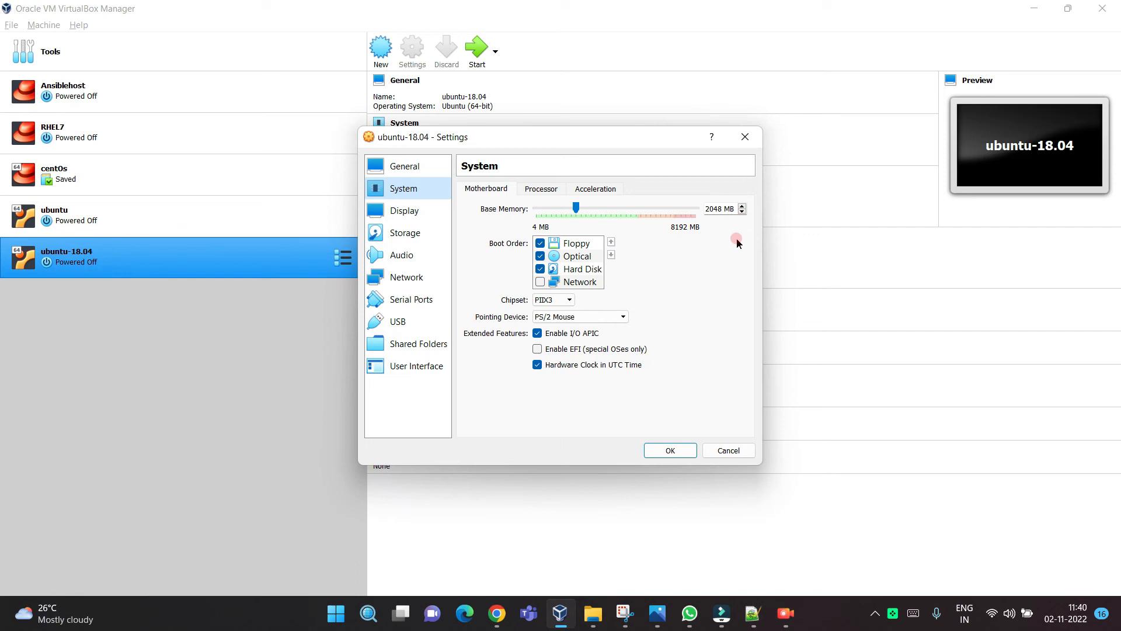
{"action": "mouse_move", "coordinate": [723, 251]}
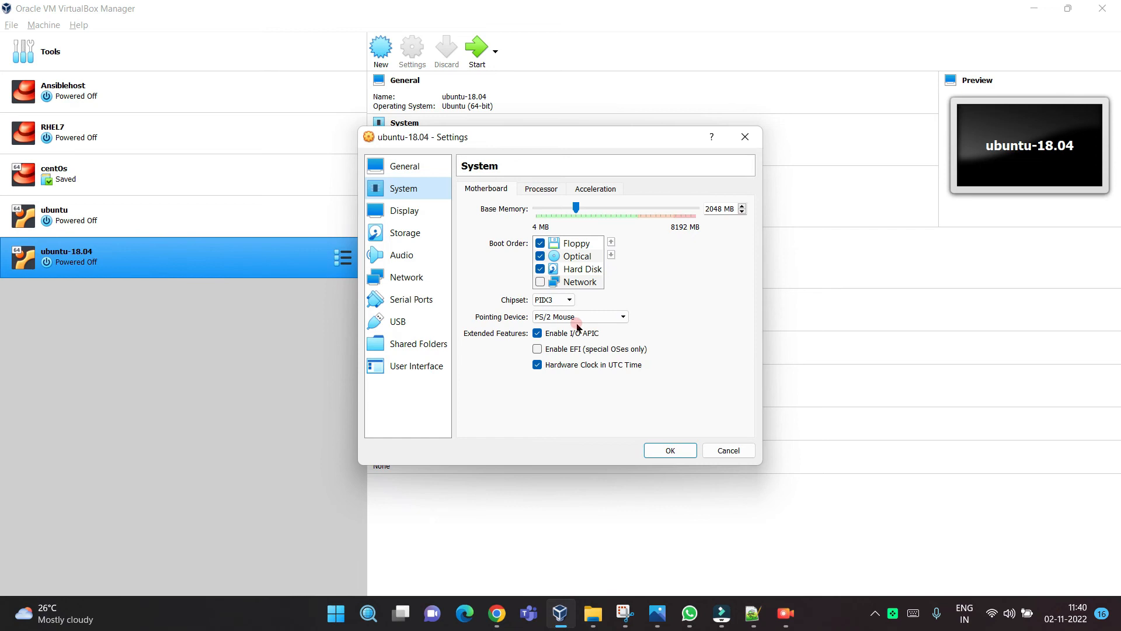
{"action": "mouse_move", "coordinate": [577, 316]}
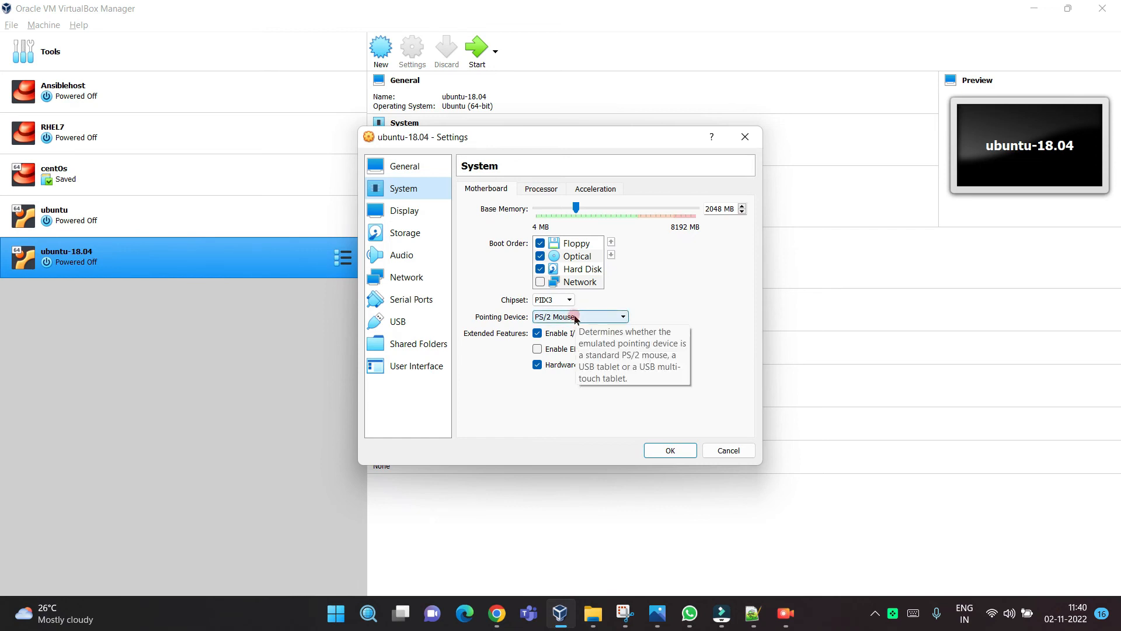
- Set the Pointing Device dropdown to USB Tablet and save with OK
{"action": "left_click", "coordinate": [579, 315]}
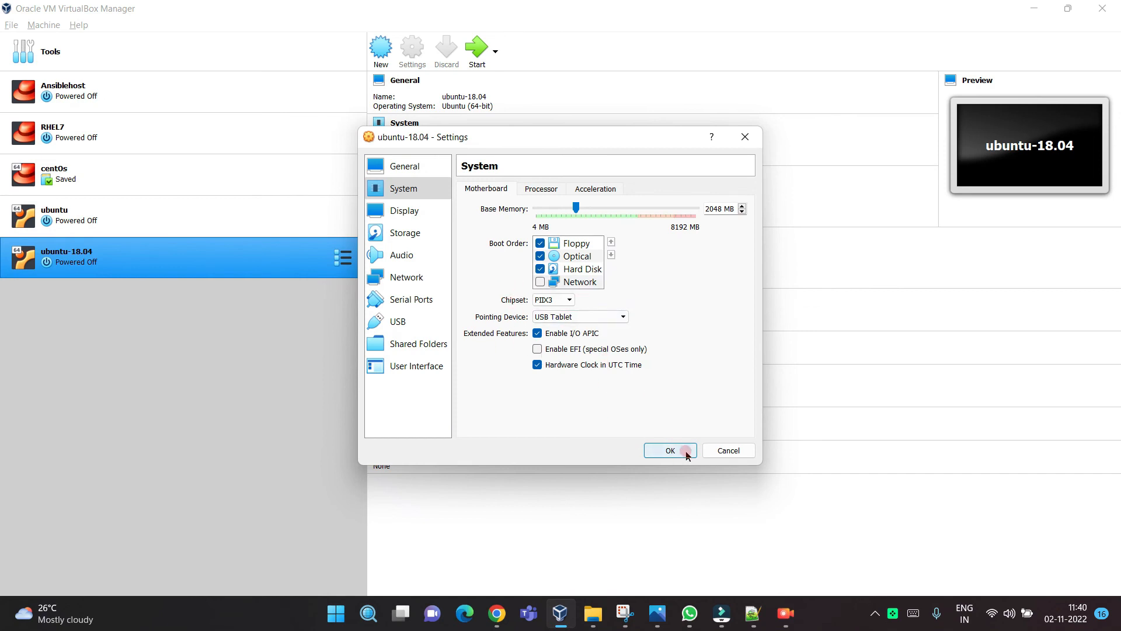
{"action": "left_click", "coordinate": [669, 449]}
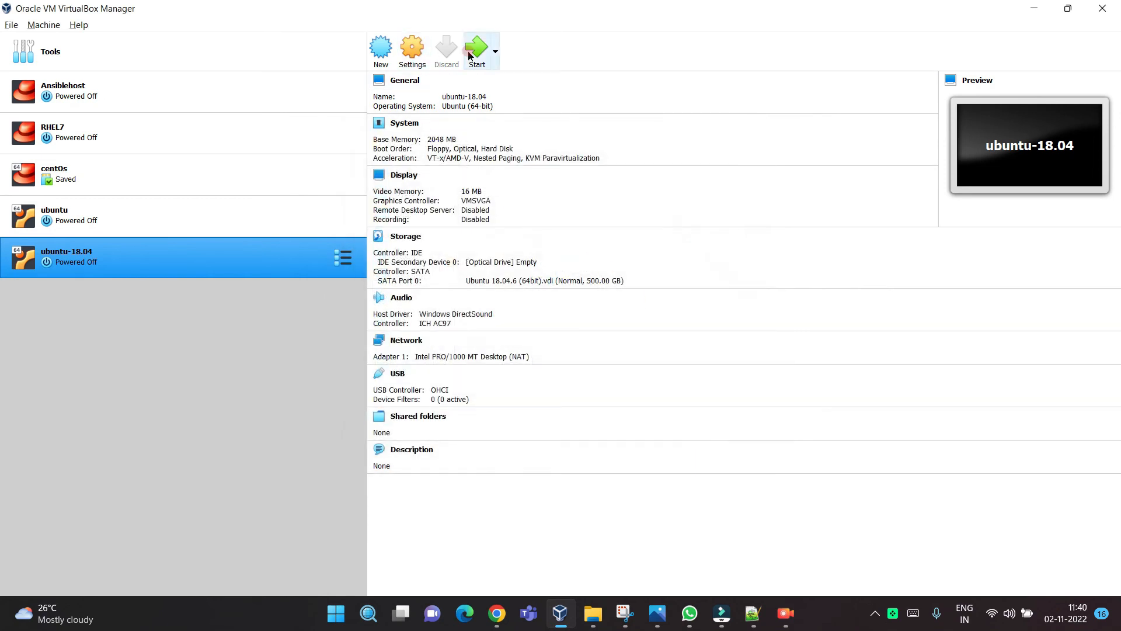
{"action": "mouse_move", "coordinate": [477, 51]}
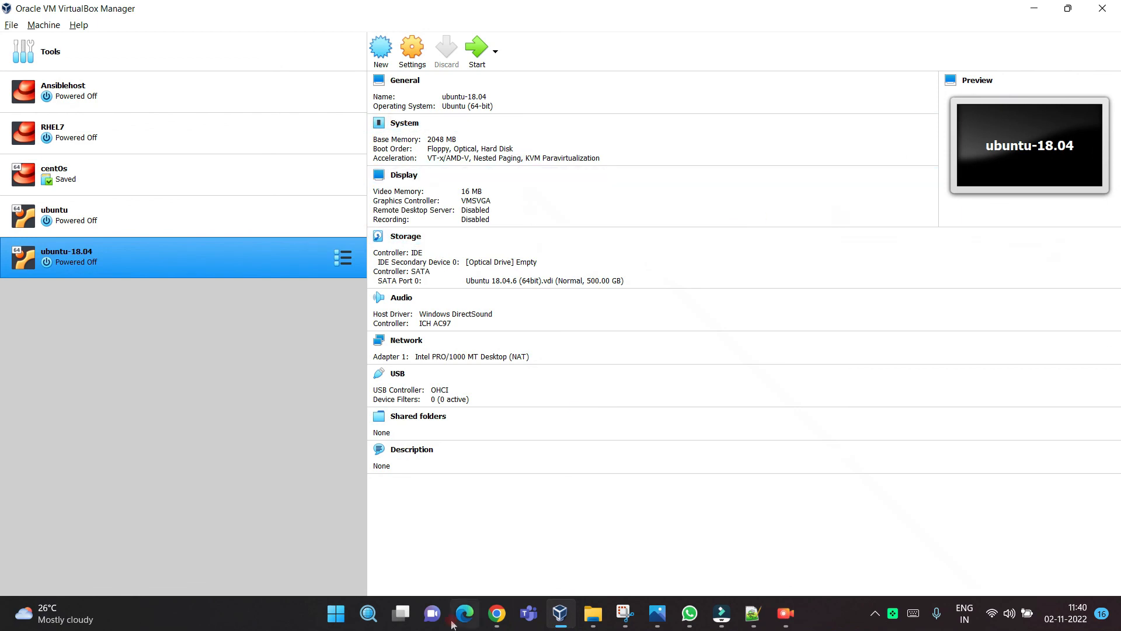
{"action": "left_click", "coordinate": [496, 613]}
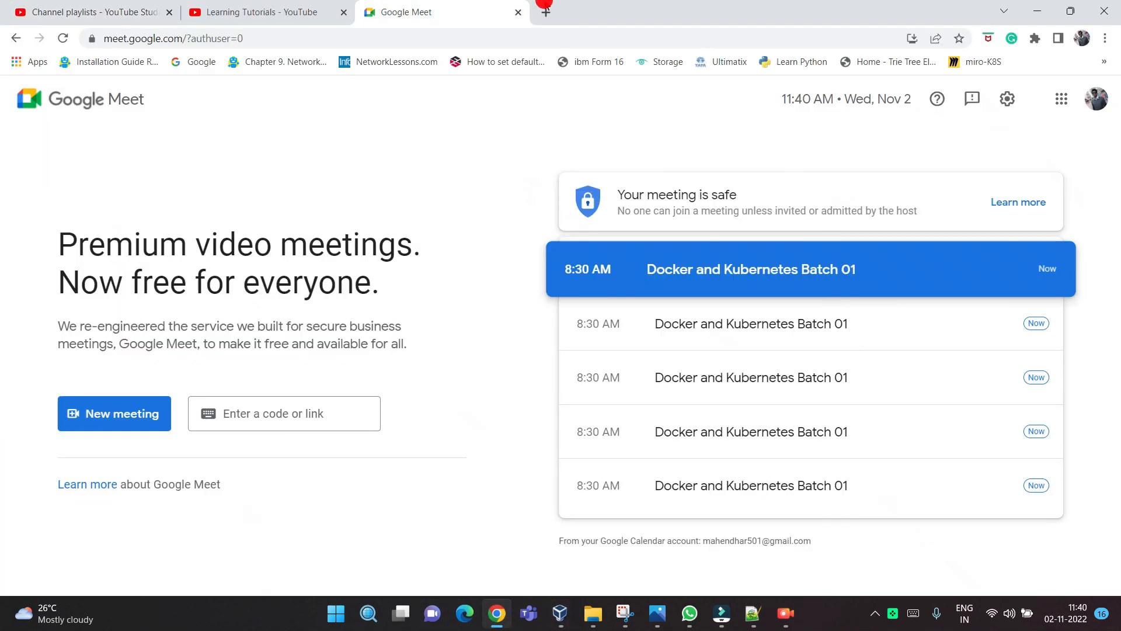
{"action": "left_click", "coordinate": [719, 12]}
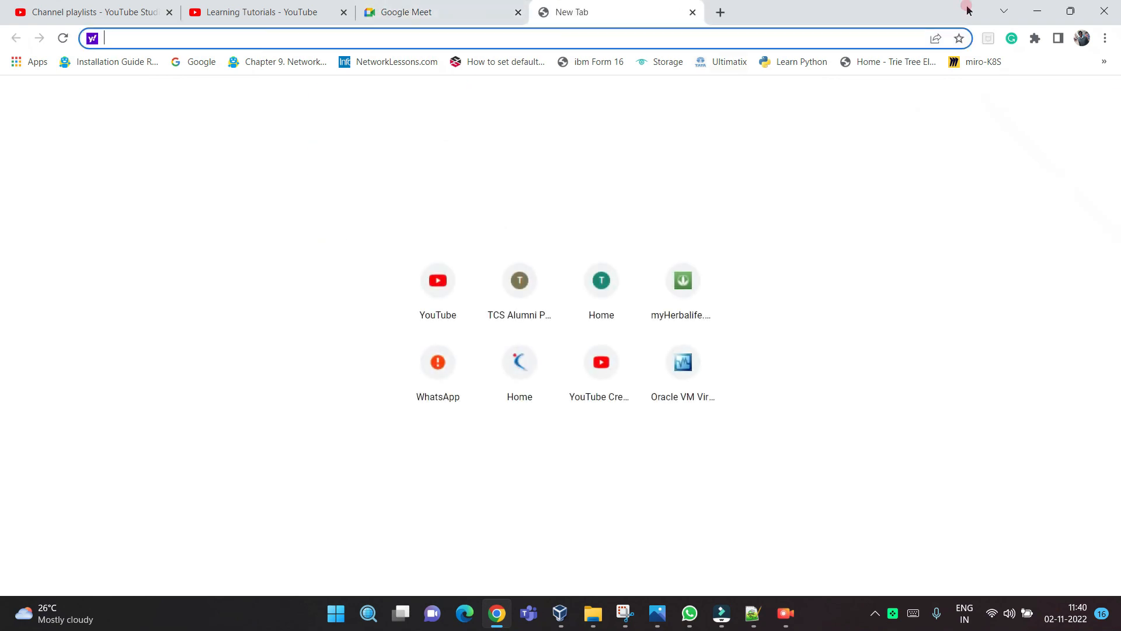
{"action": "left_click", "coordinate": [559, 612]}
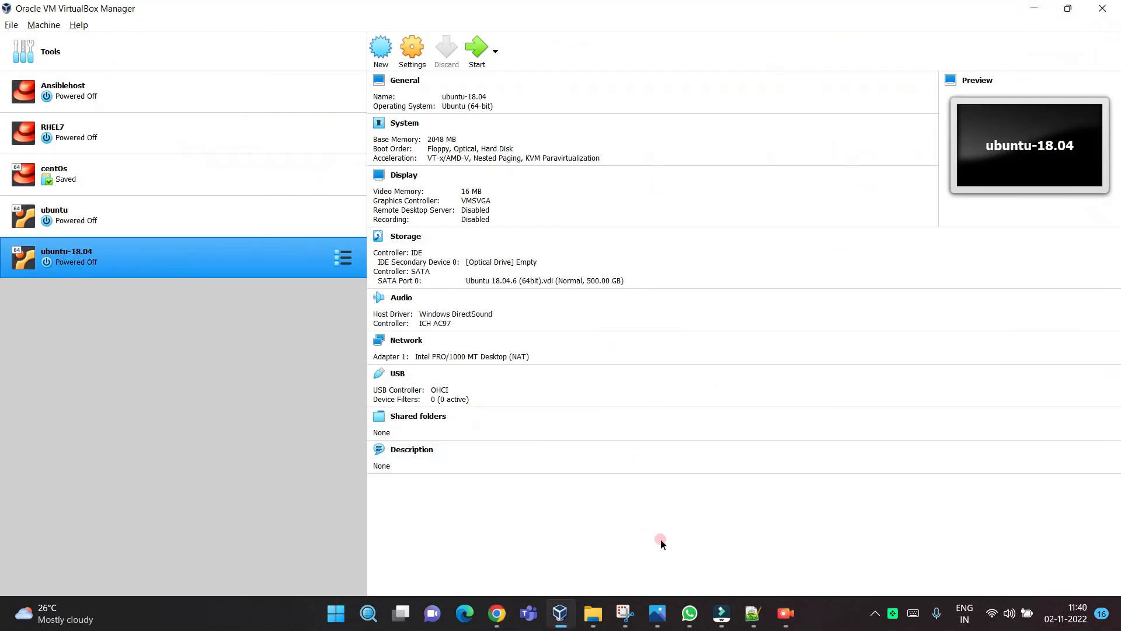
{"action": "mouse_move", "coordinate": [560, 612]}
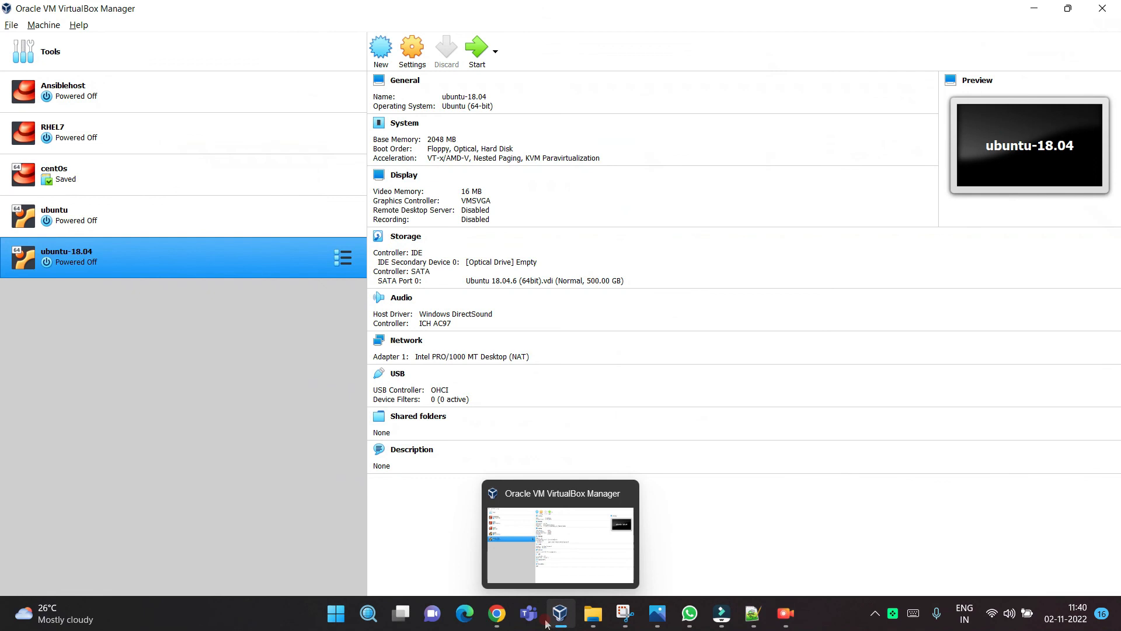